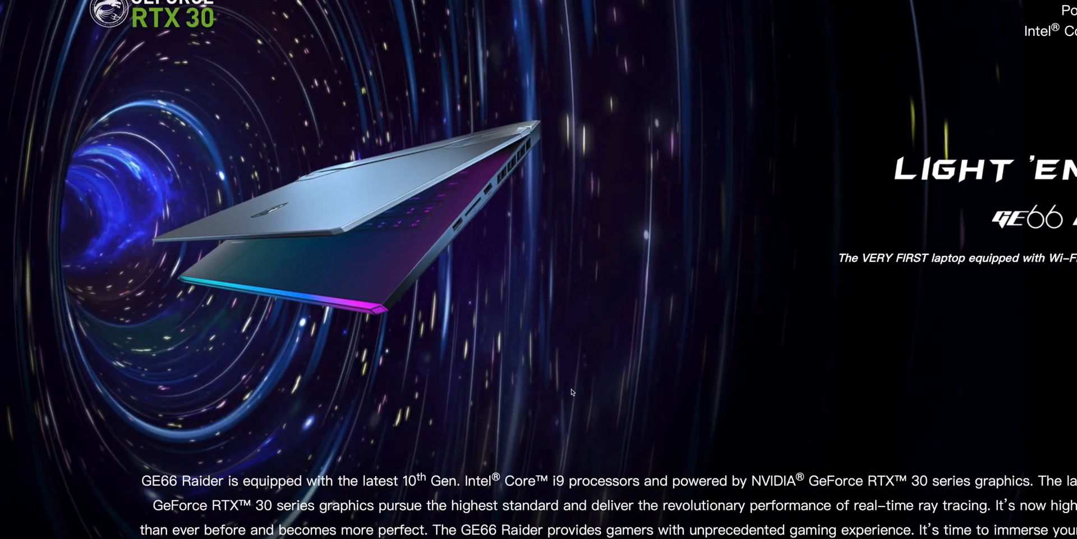
scroll("up", 3)
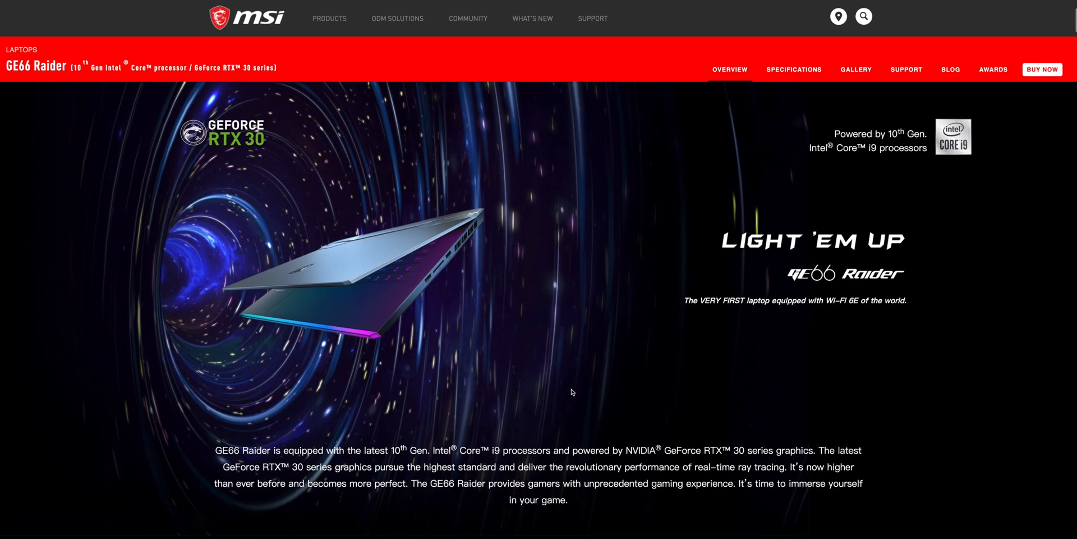
scroll("down", 3)
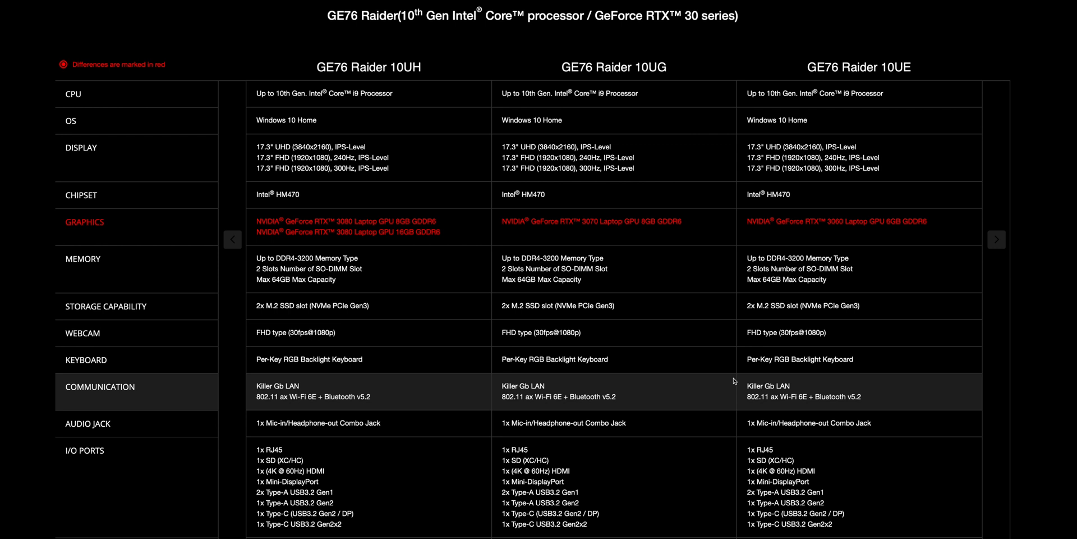
scroll("down", 3)
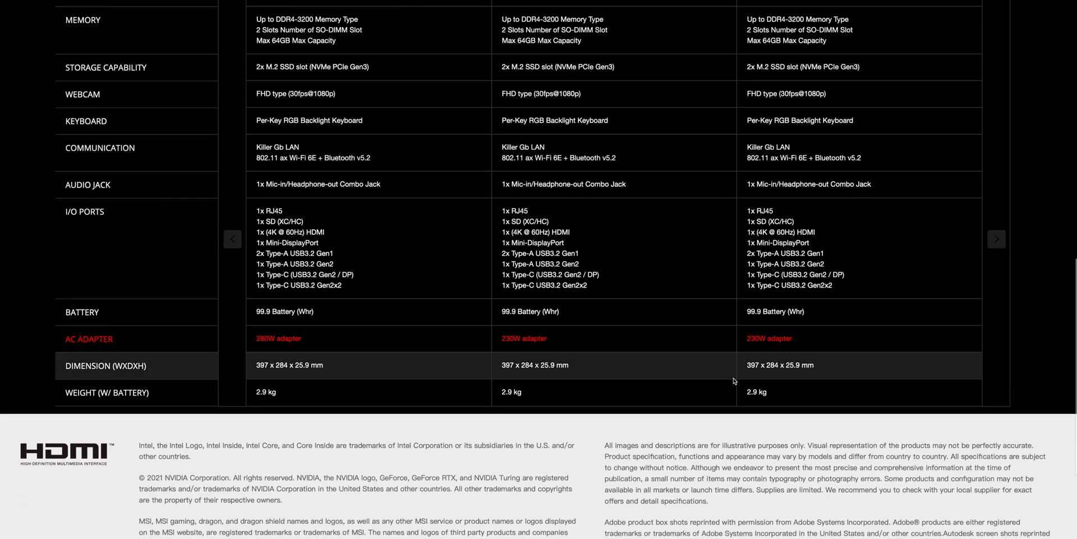